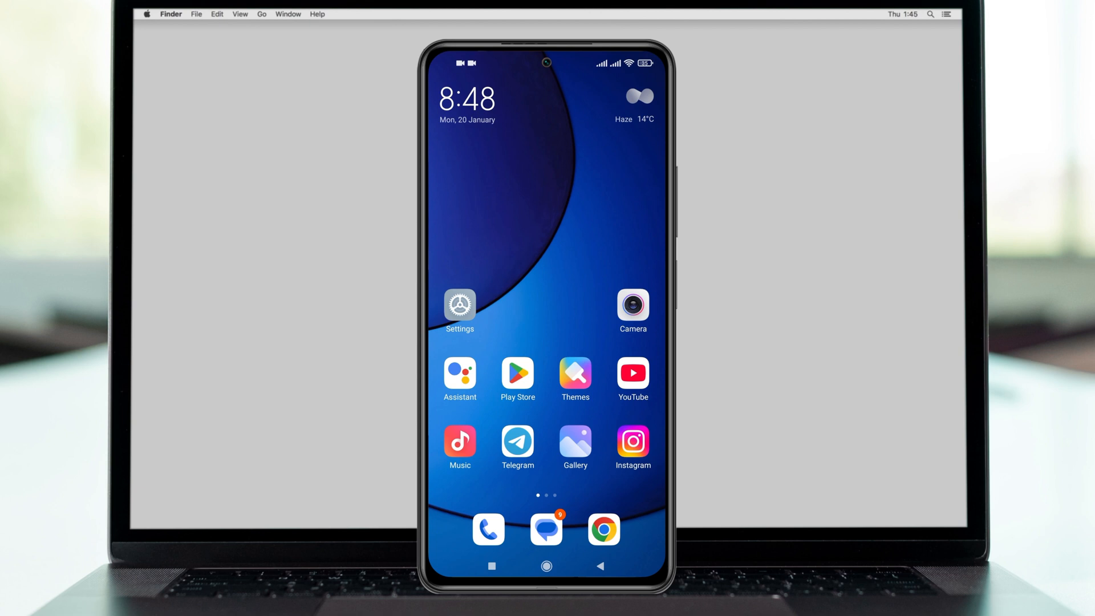
# Step: Browse the installed apps with their sizes under Apps, then return to main settings
pyautogui.click(459, 304)
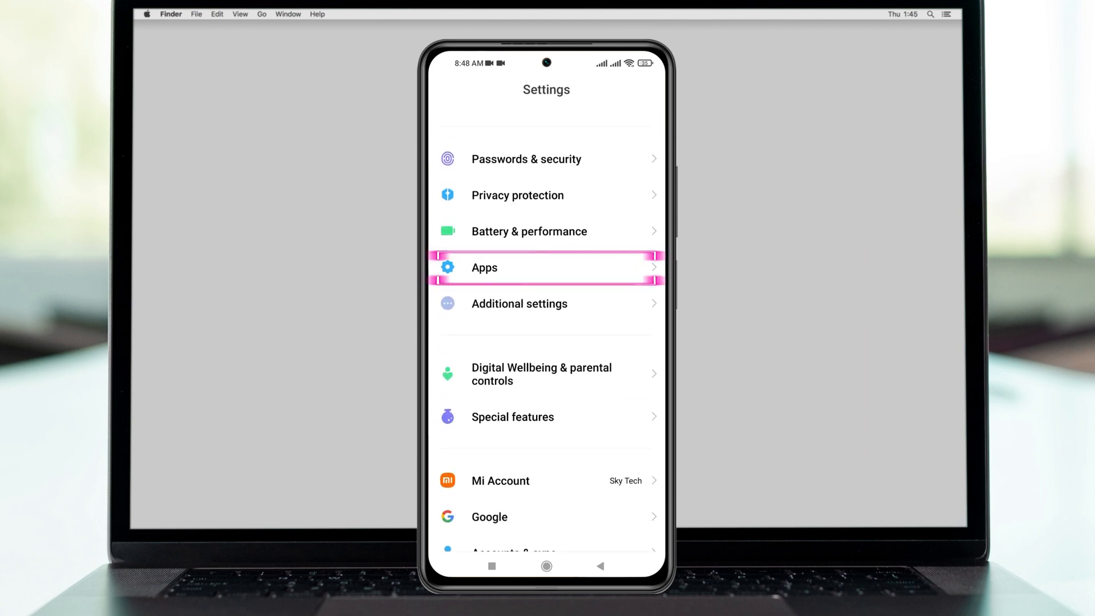
pyautogui.click(546, 267)
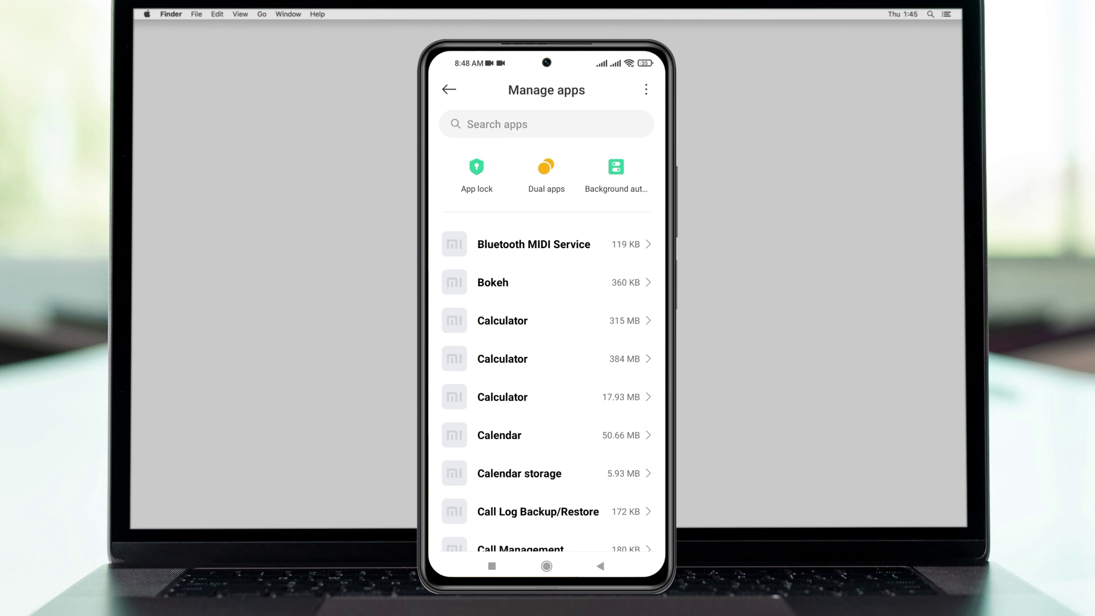
pyautogui.scroll(-3)
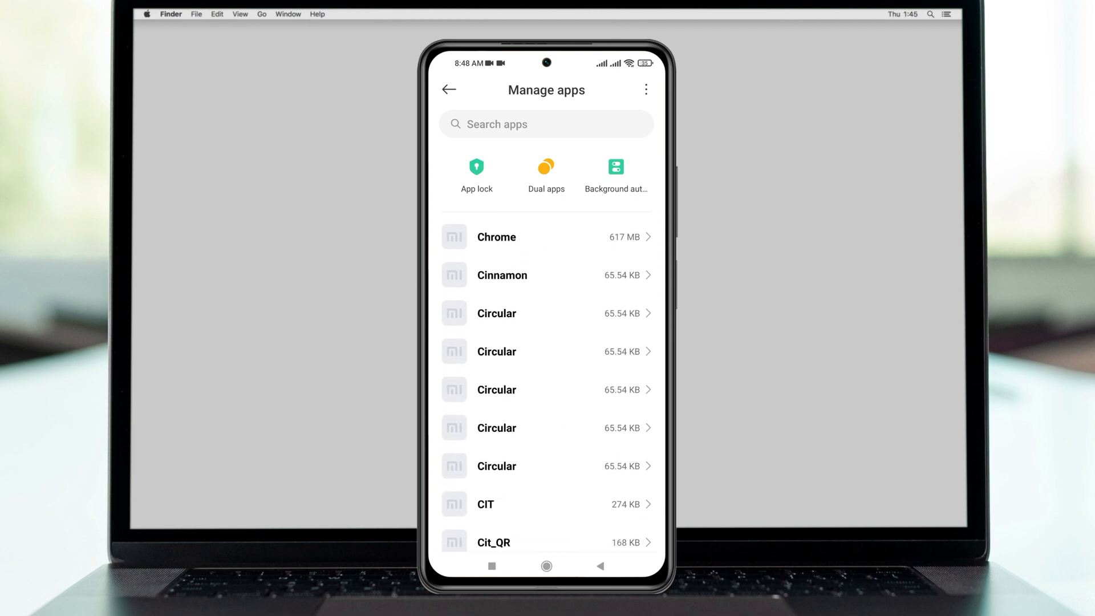
pyautogui.scroll(3)
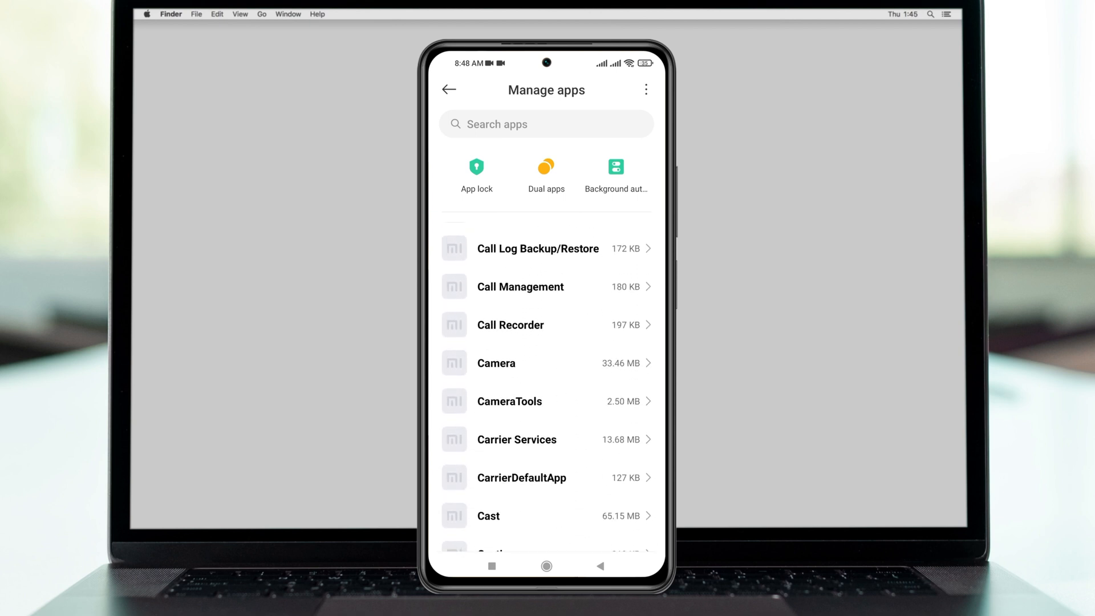
pyautogui.click(450, 89)
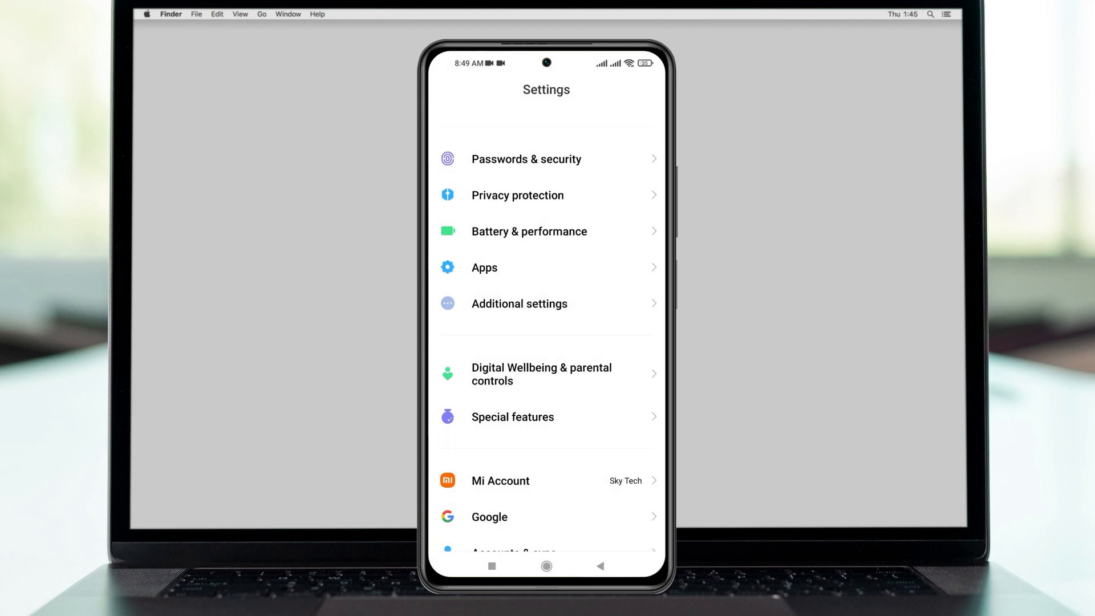
pyautogui.scroll(-3)
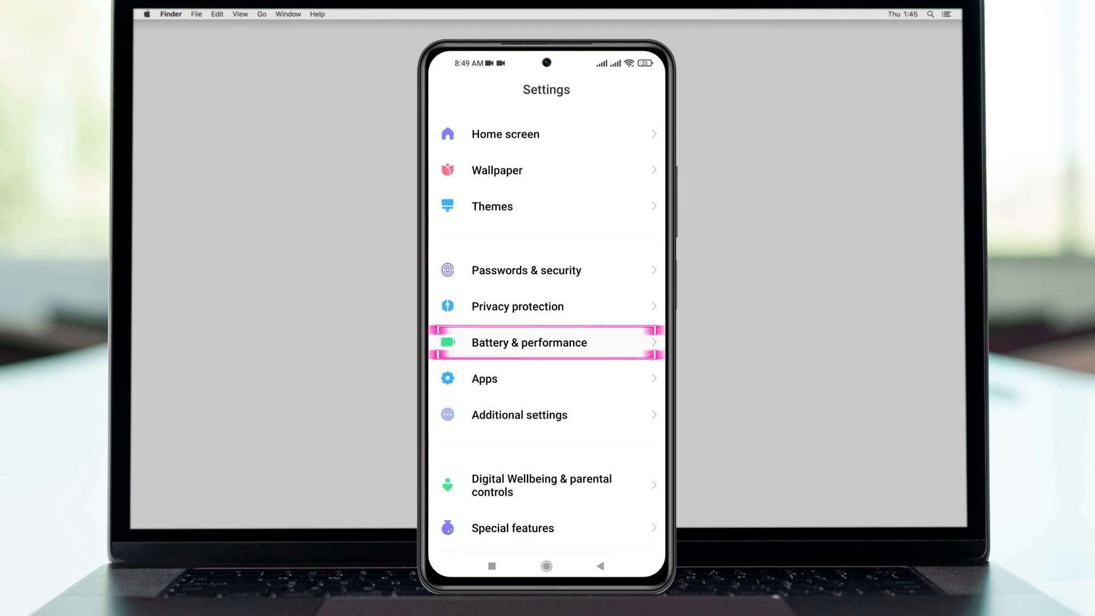
pyautogui.click(547, 342)
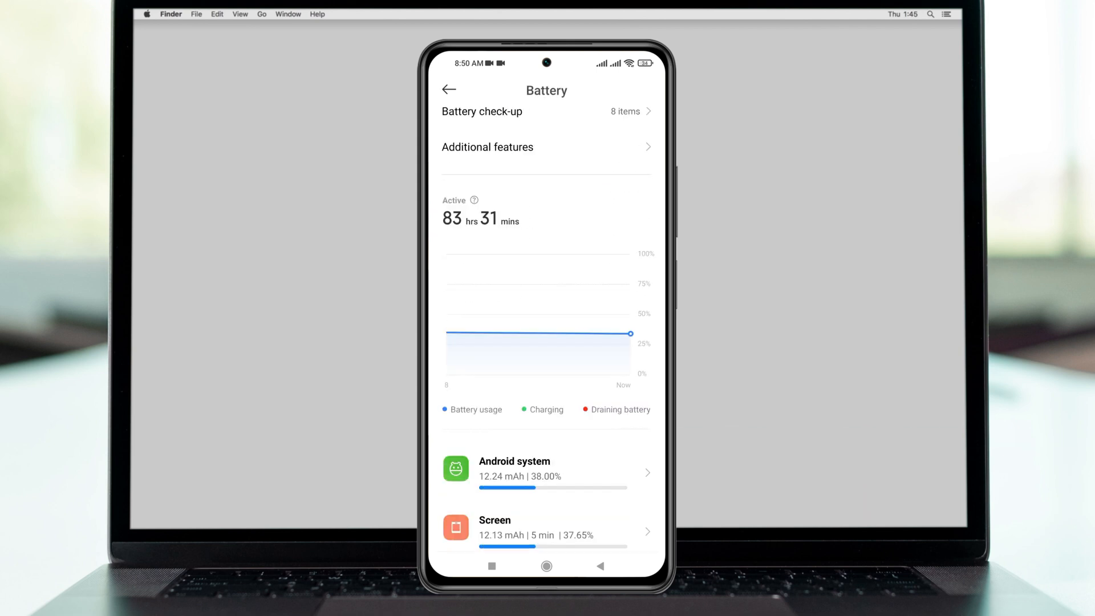
pyautogui.click(448, 88)
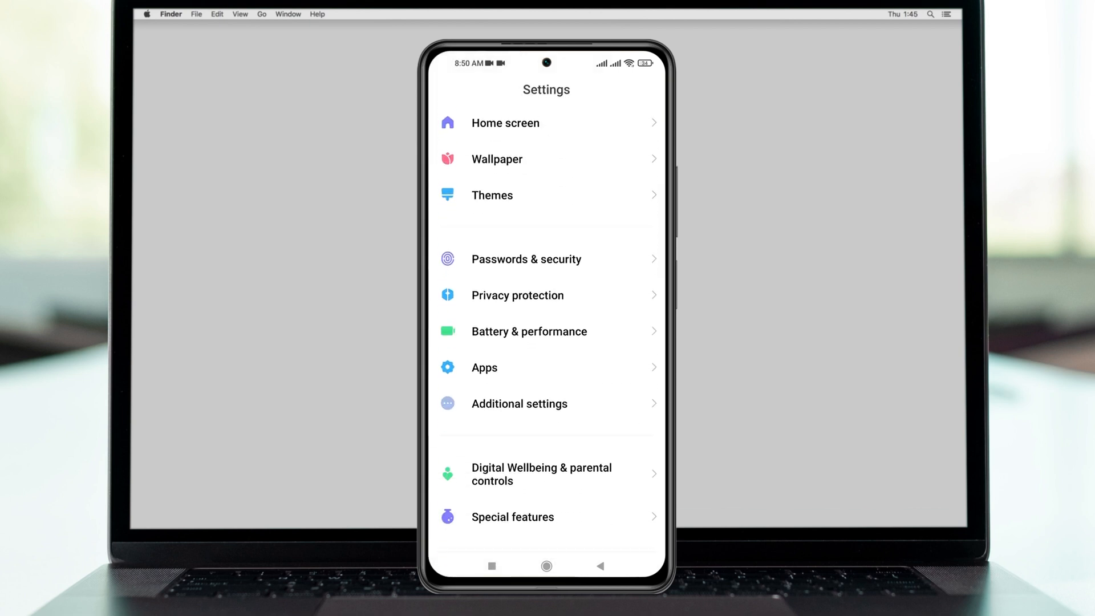
# Step: Return from Settings to the phone's home screen with its app icons
pyautogui.click(483, 367)
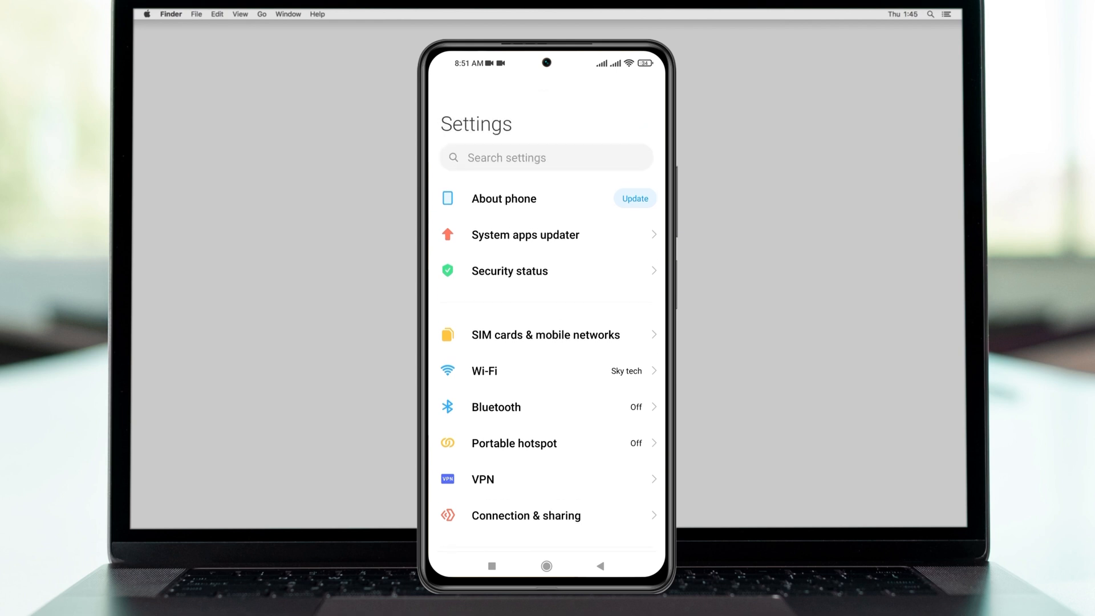
pyautogui.click(546, 566)
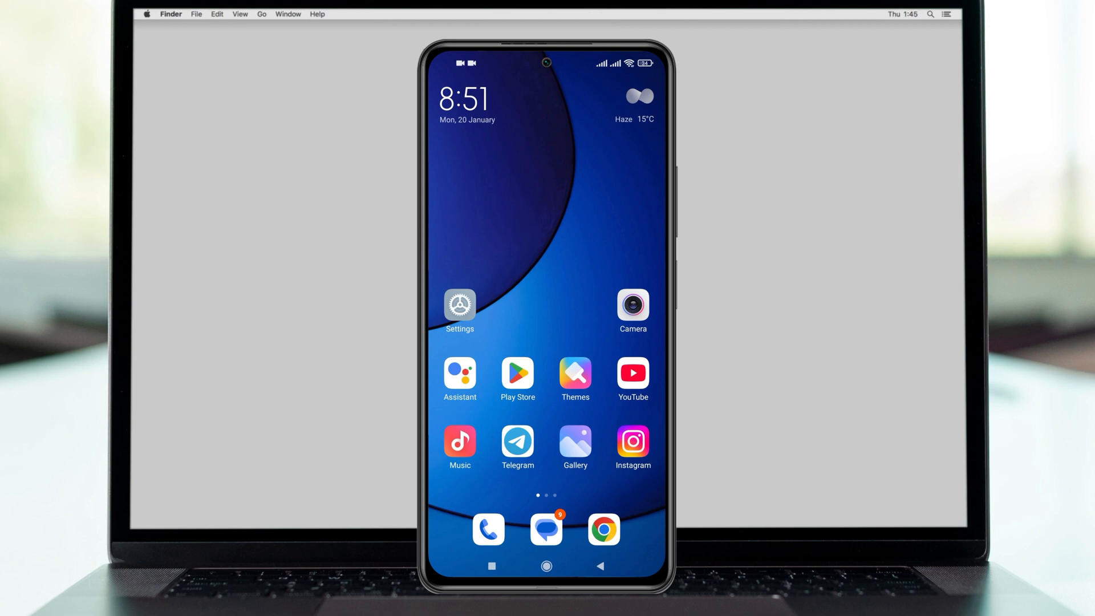
# Step: Reach the Factory reset page showing the data categories and Erase all data button
pyautogui.click(459, 303)
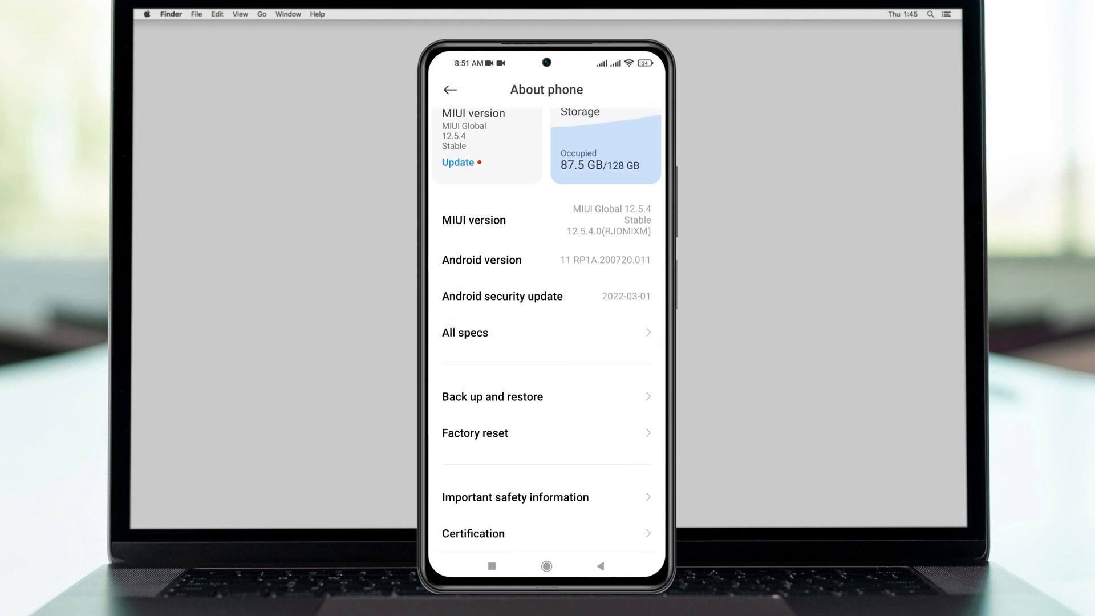
pyautogui.click(474, 433)
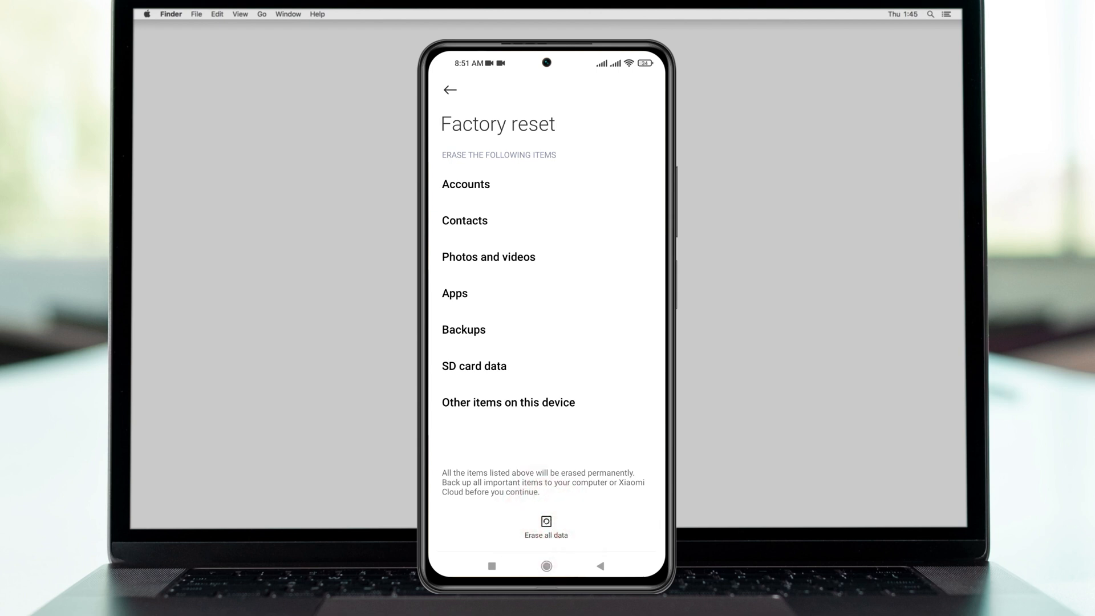